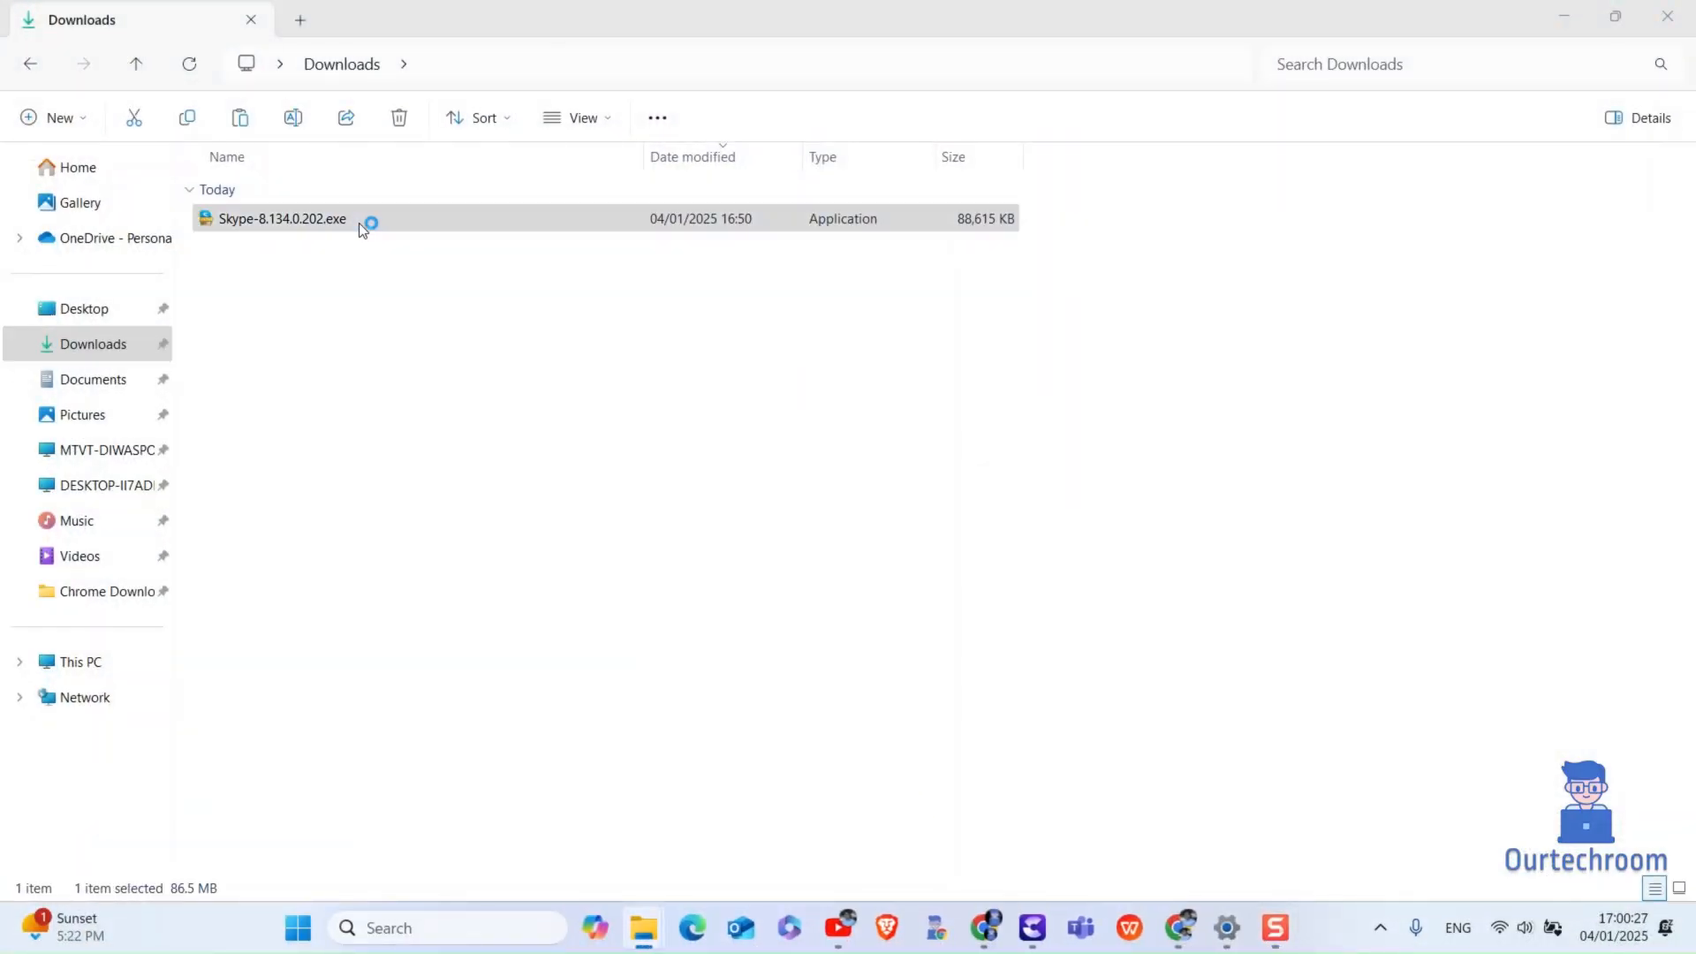
# - Launch Skype-8.134.0.202.exe from Downloads, triggering the not-Microsoft-verified warning
pyautogui.doubleClick(281, 220)
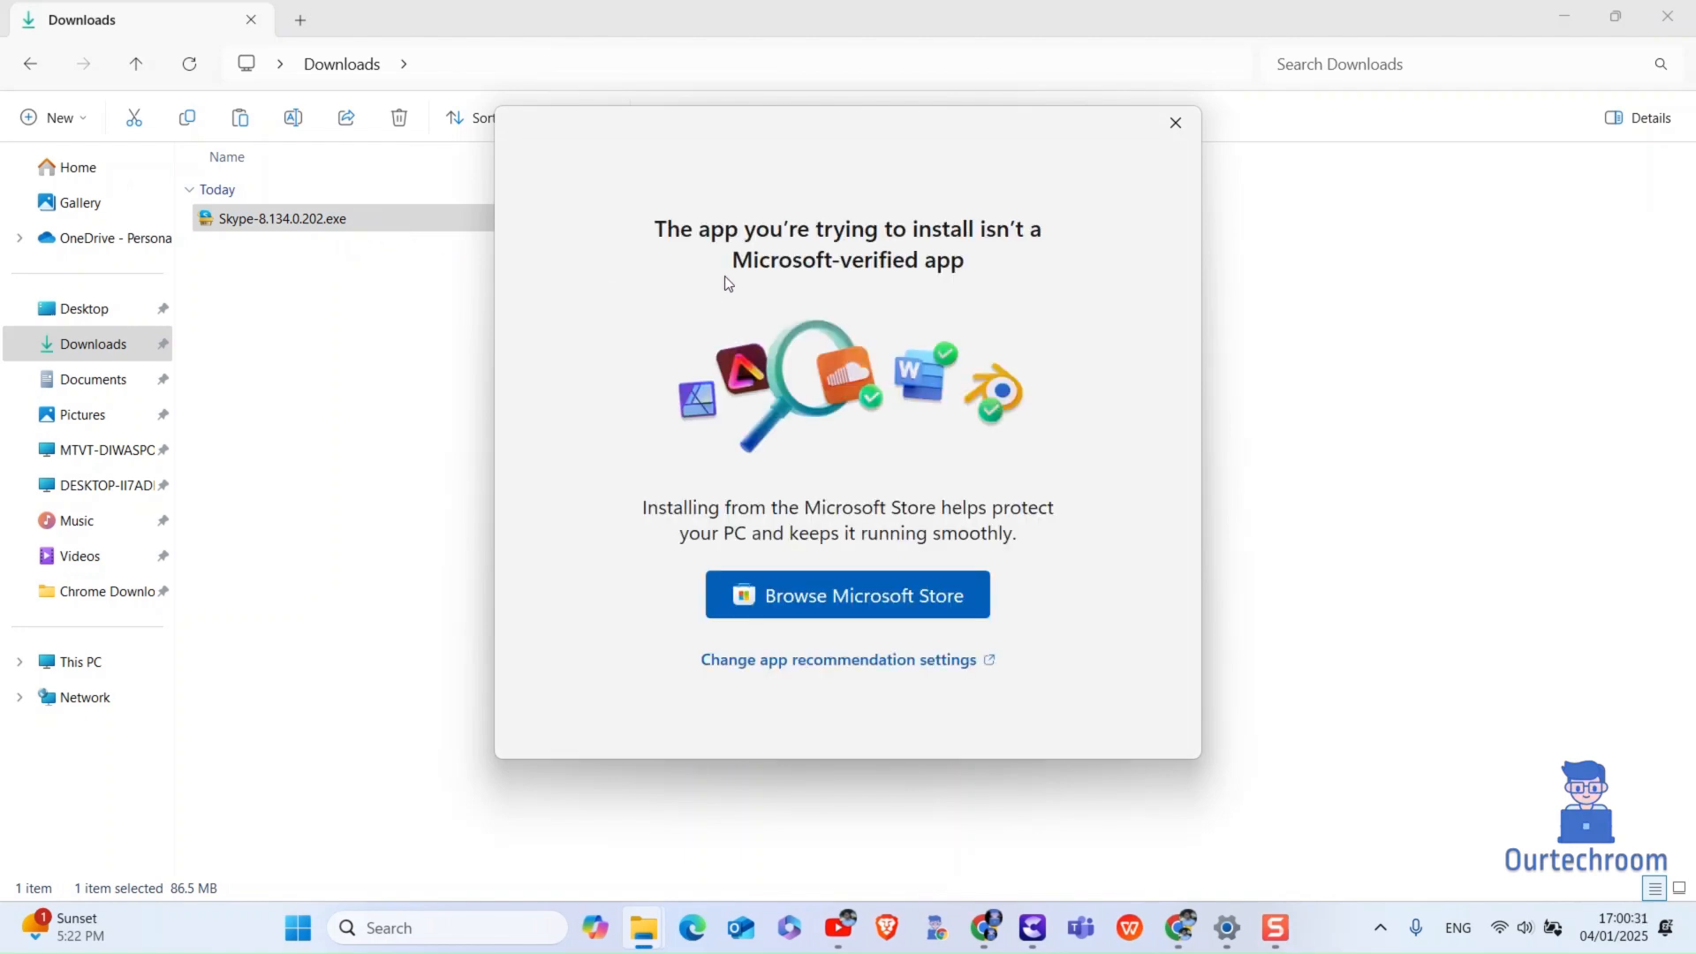
pyautogui.moveTo(754, 275)
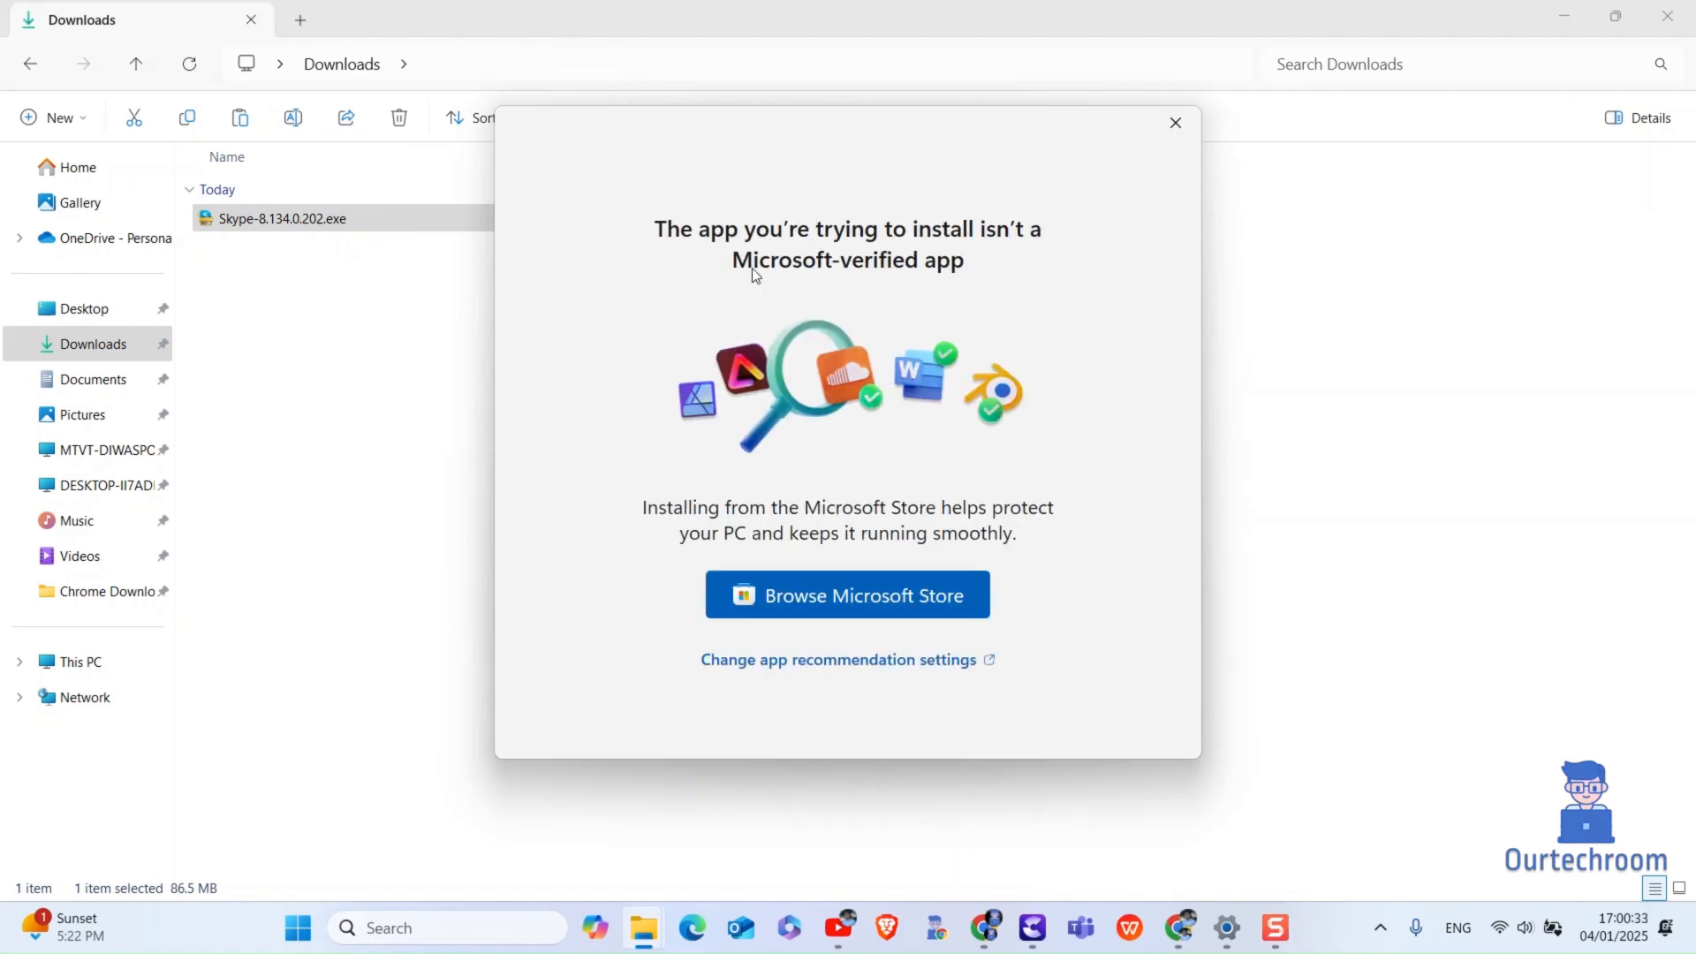
pyautogui.moveTo(798, 515)
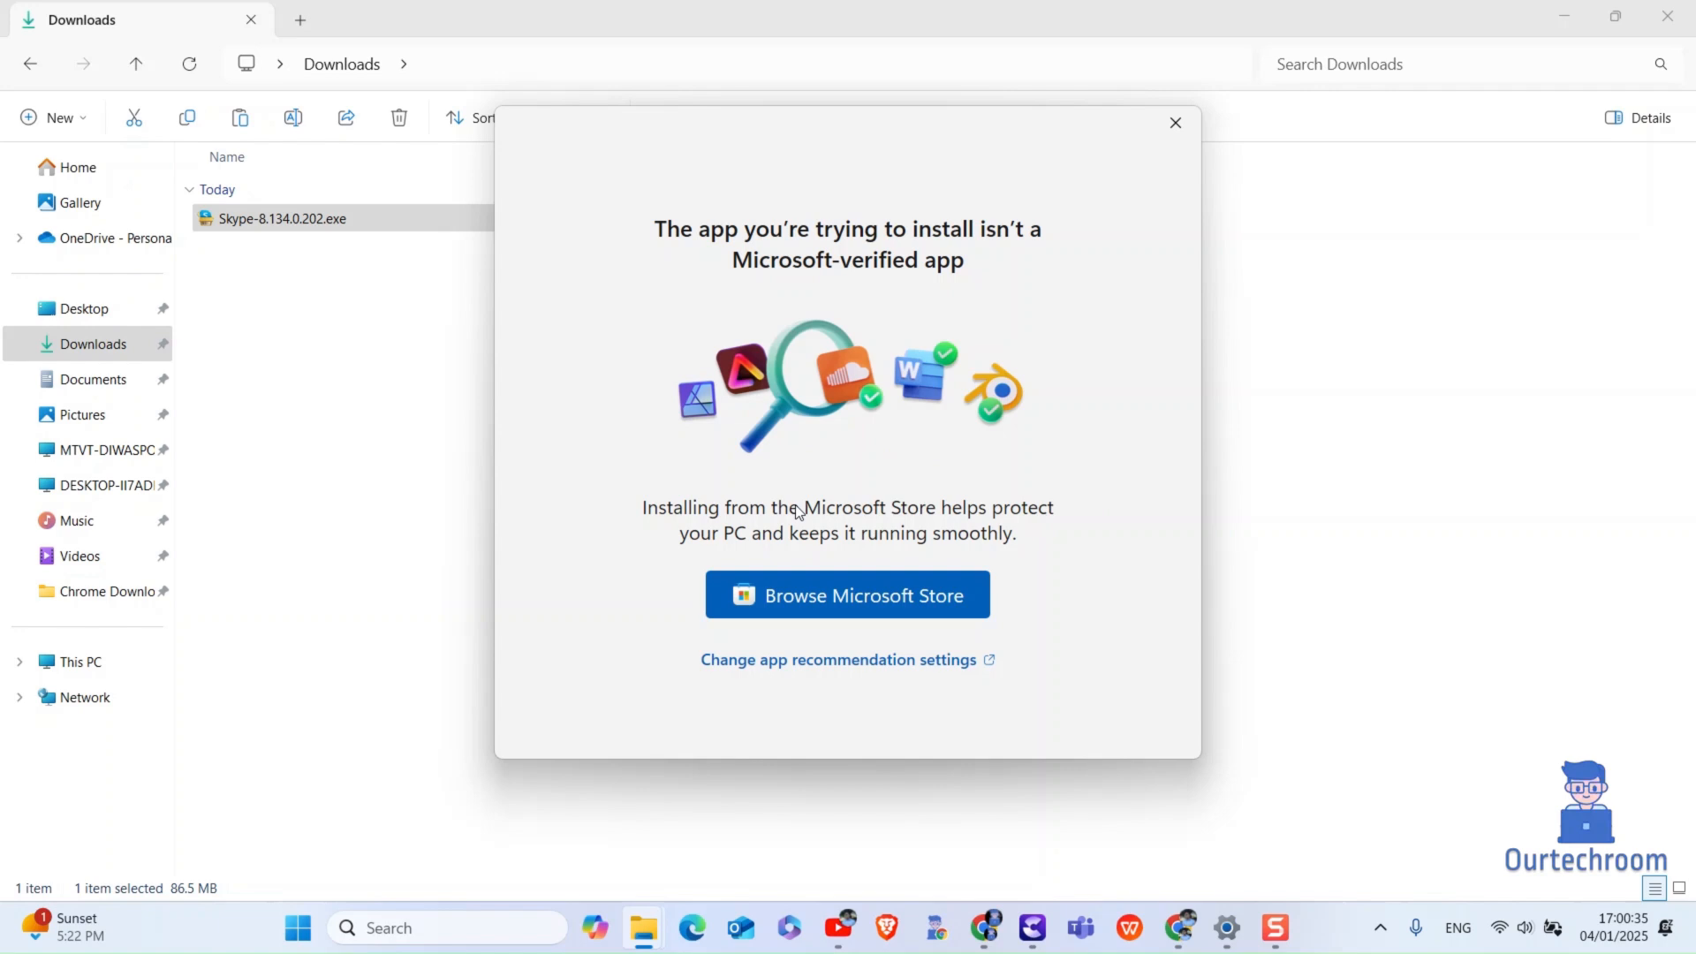
pyautogui.moveTo(910, 596)
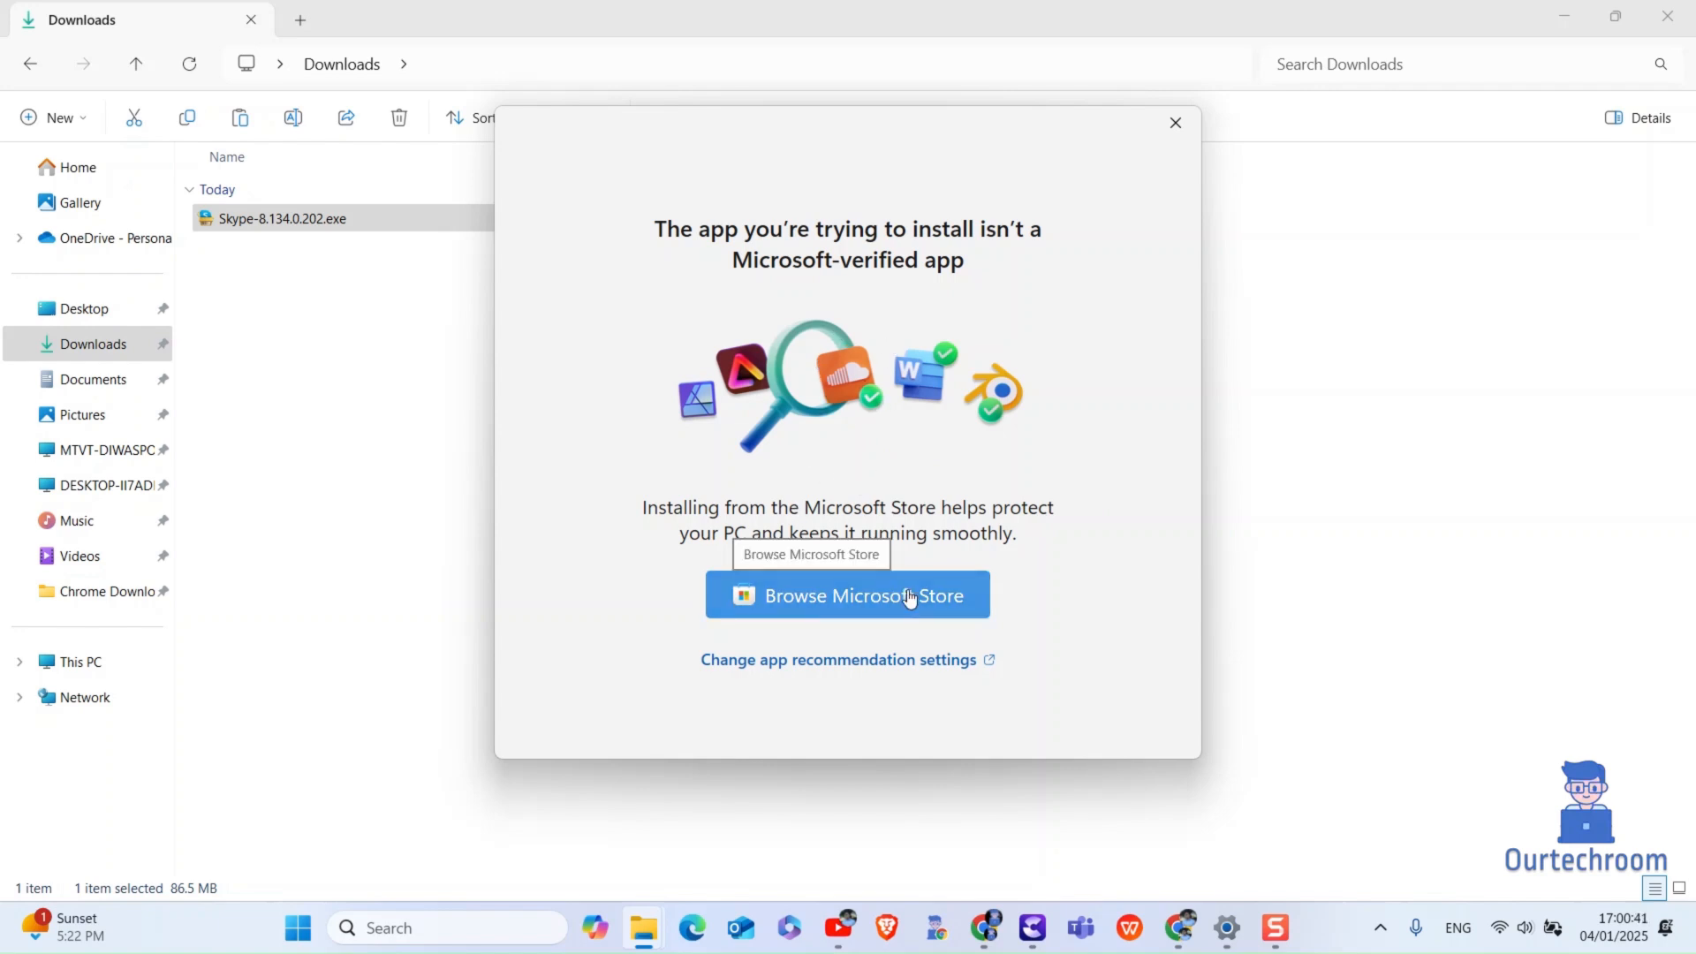
pyautogui.click(847, 595)
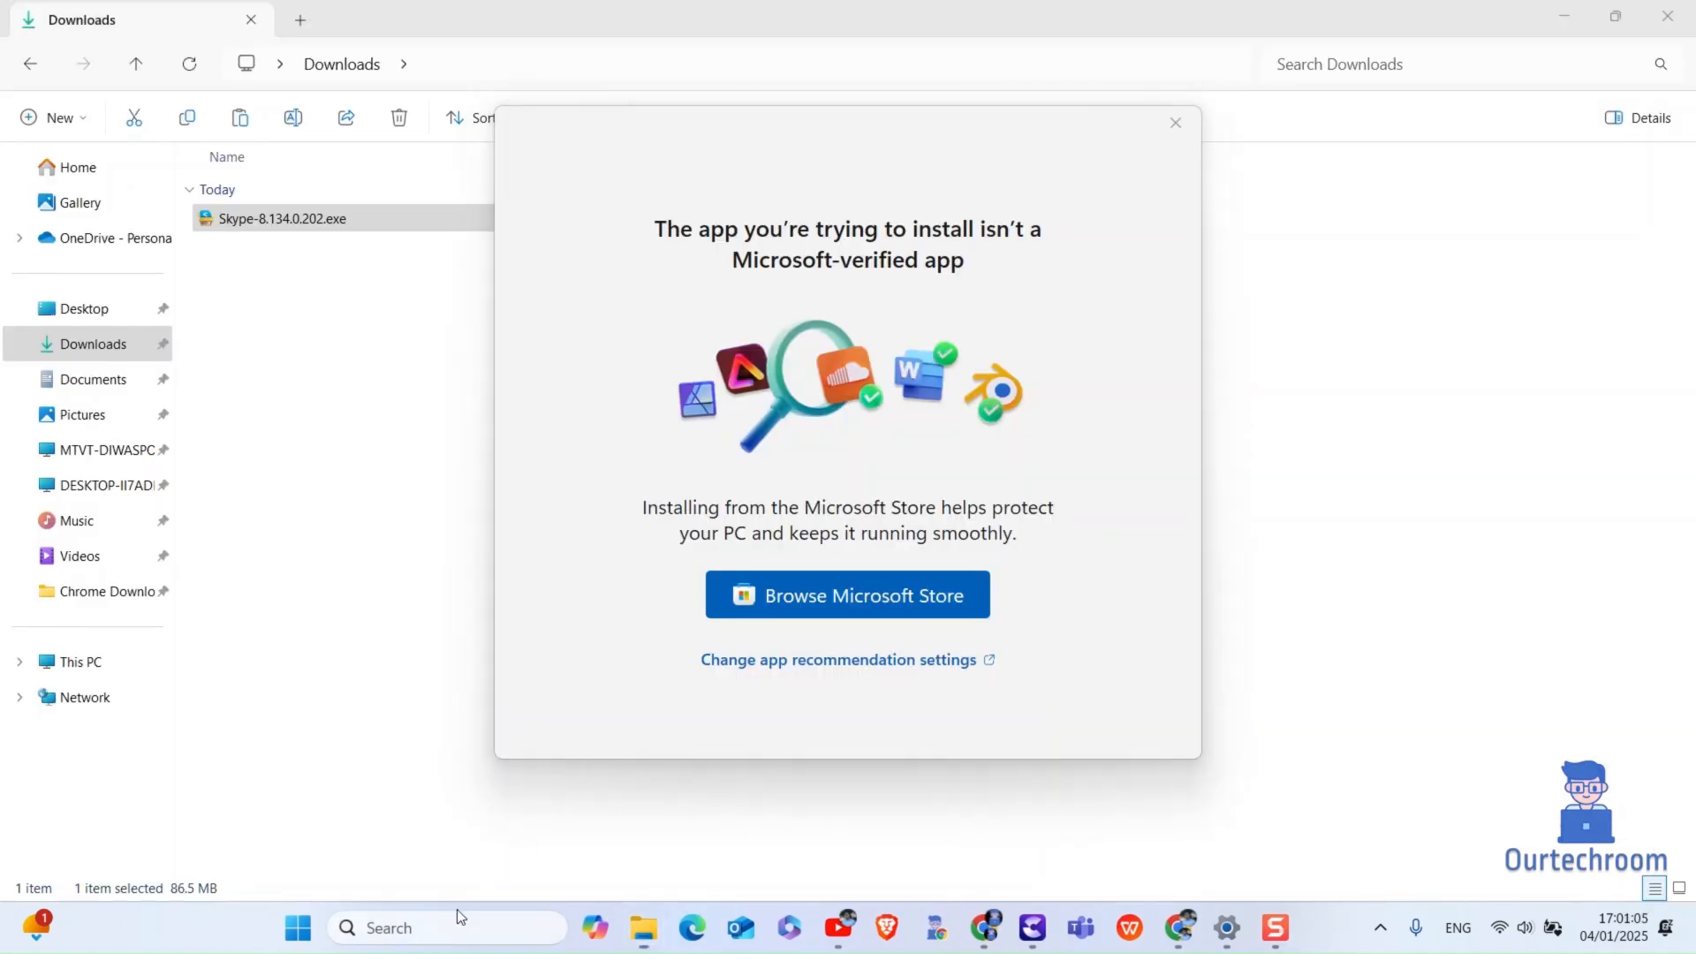
# - Search for Settings and go to Apps > Advanced app settings
pyautogui.write('settings')
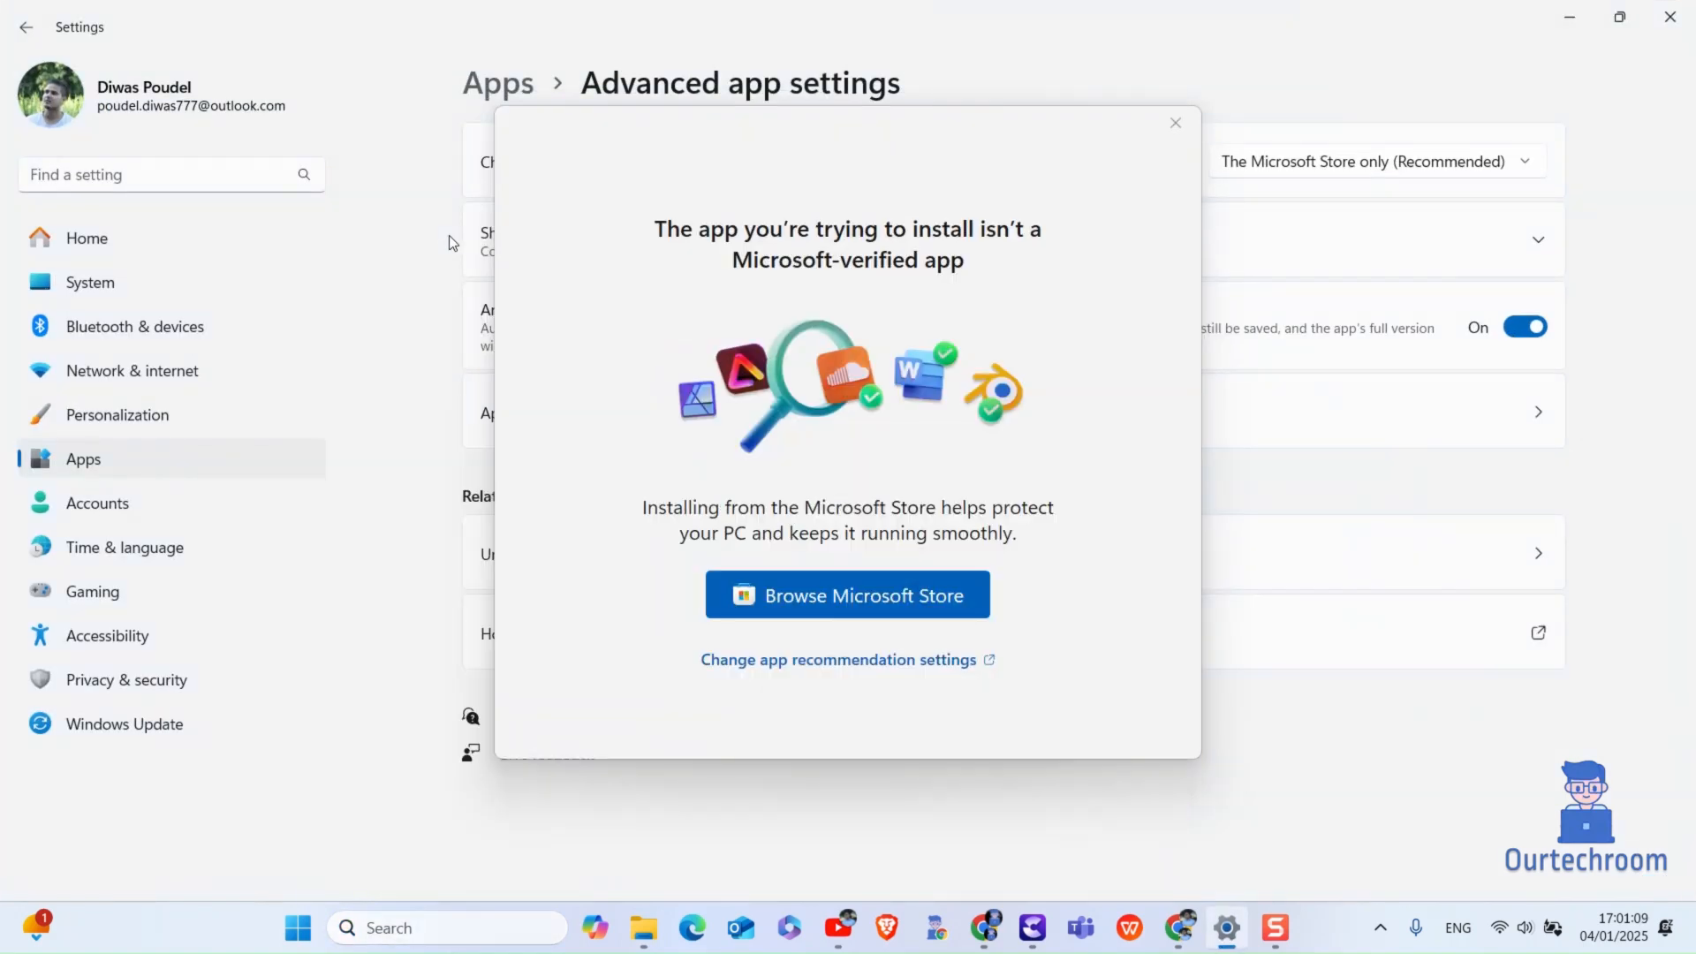
pyautogui.click(1176, 122)
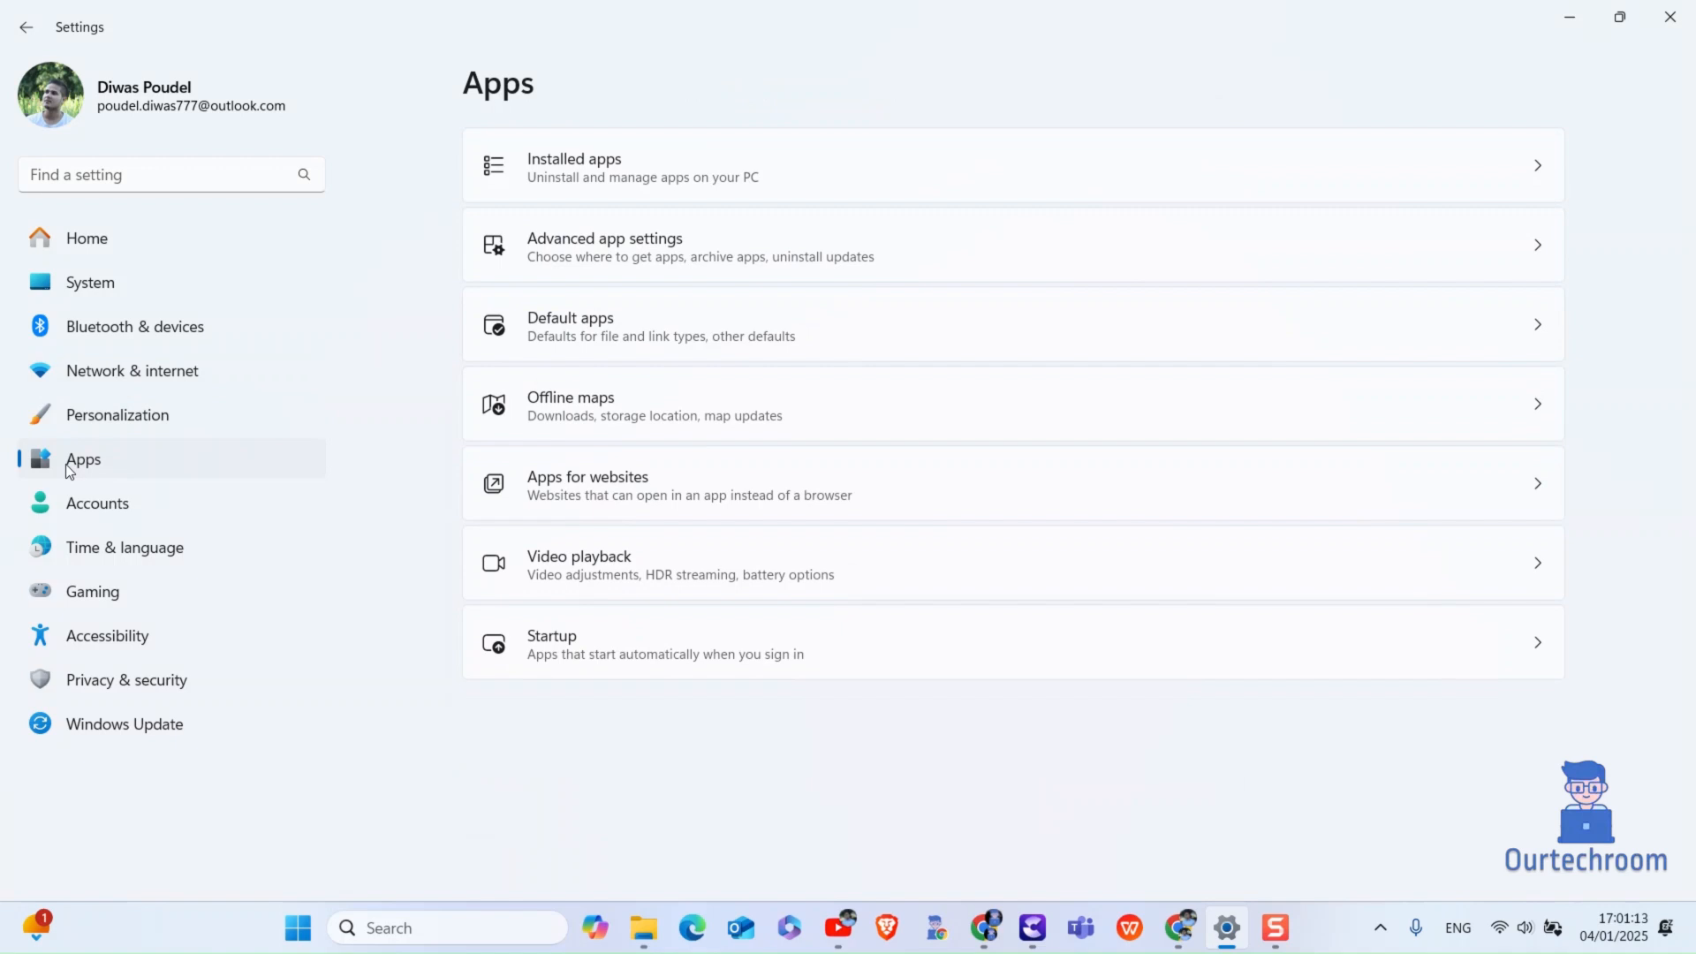
pyautogui.moveTo(636, 254)
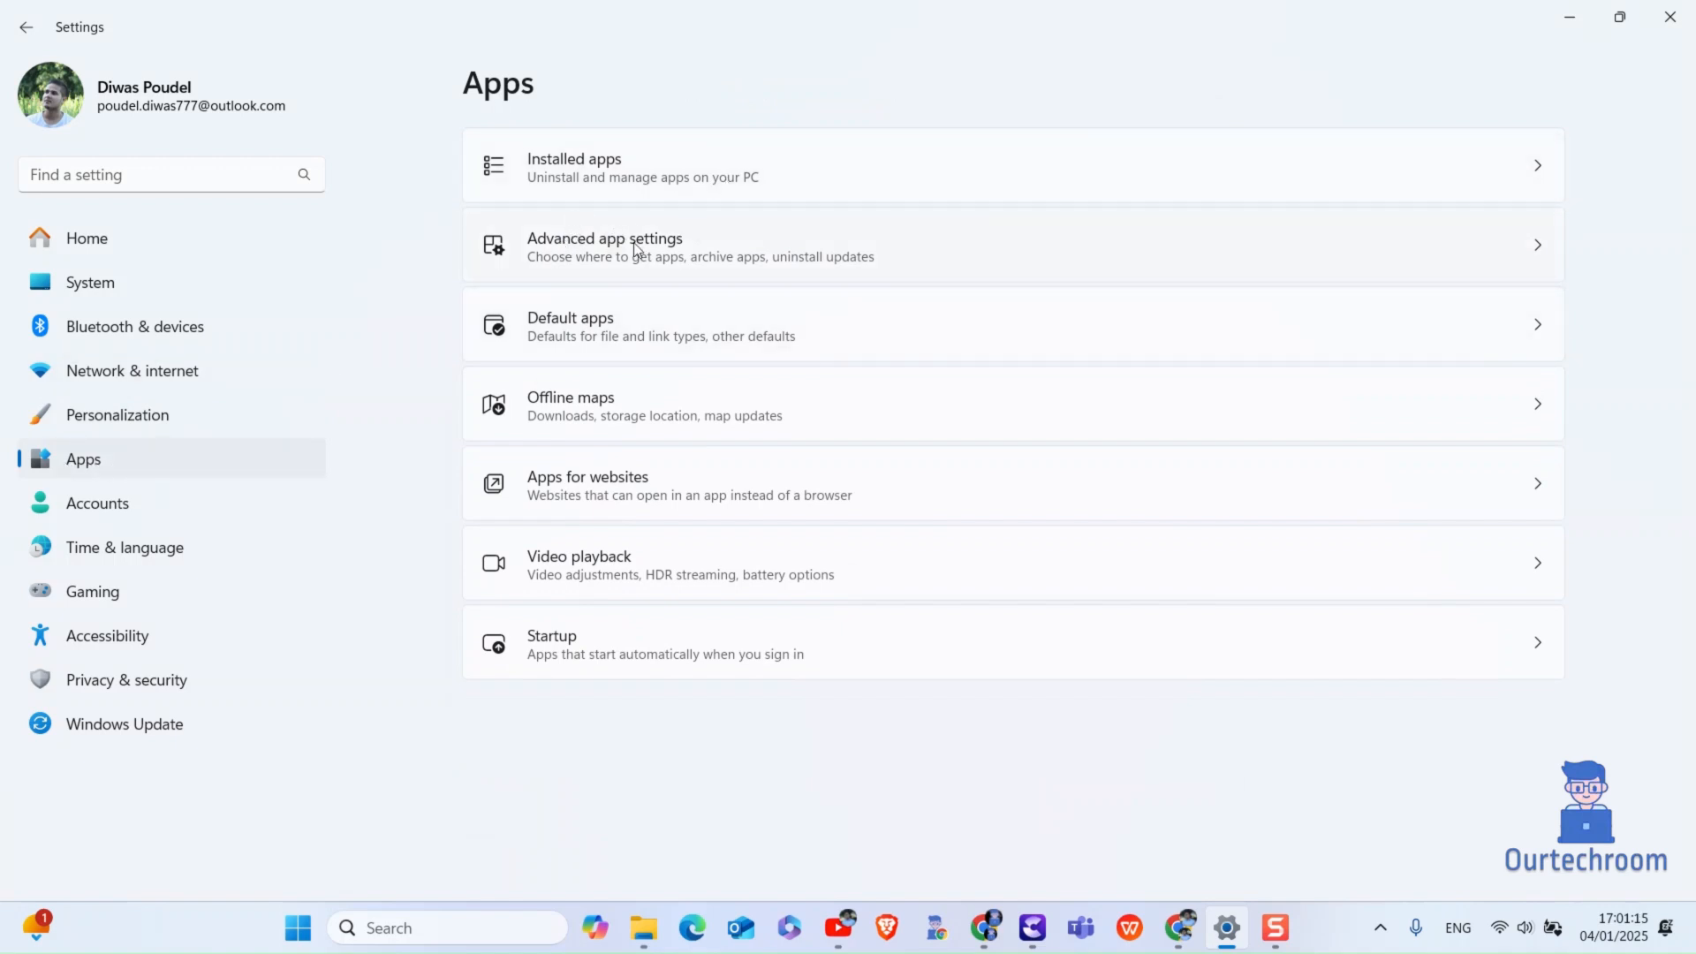
pyautogui.click(635, 246)
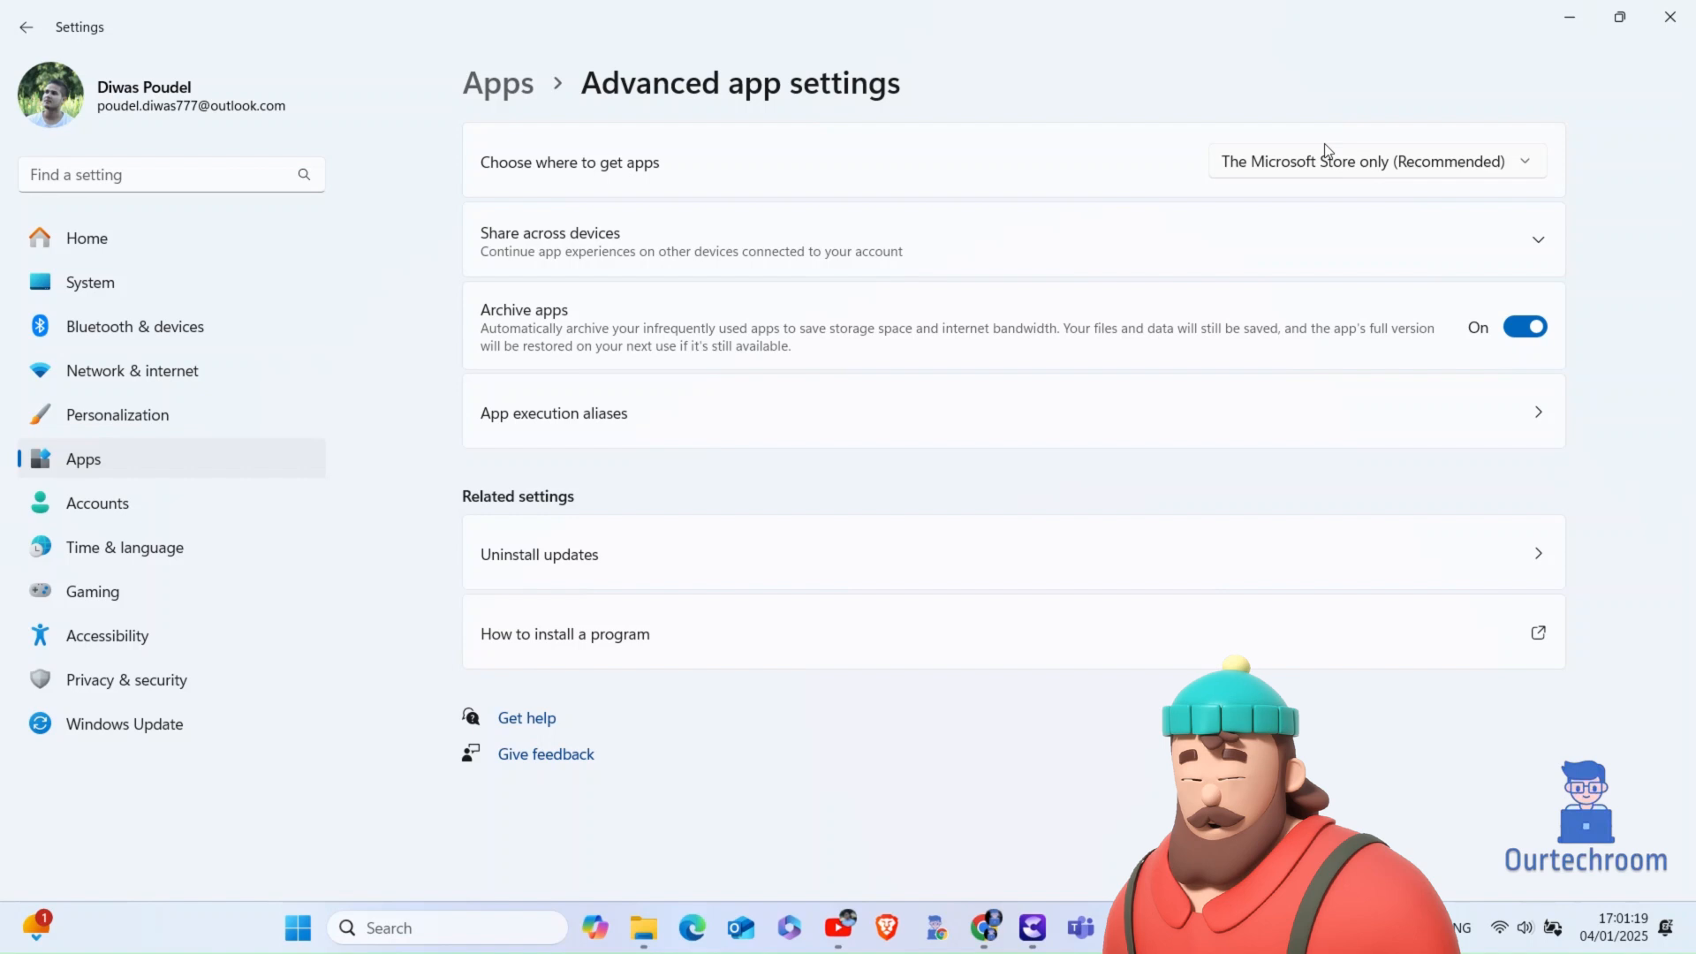
pyautogui.moveTo(1354, 157)
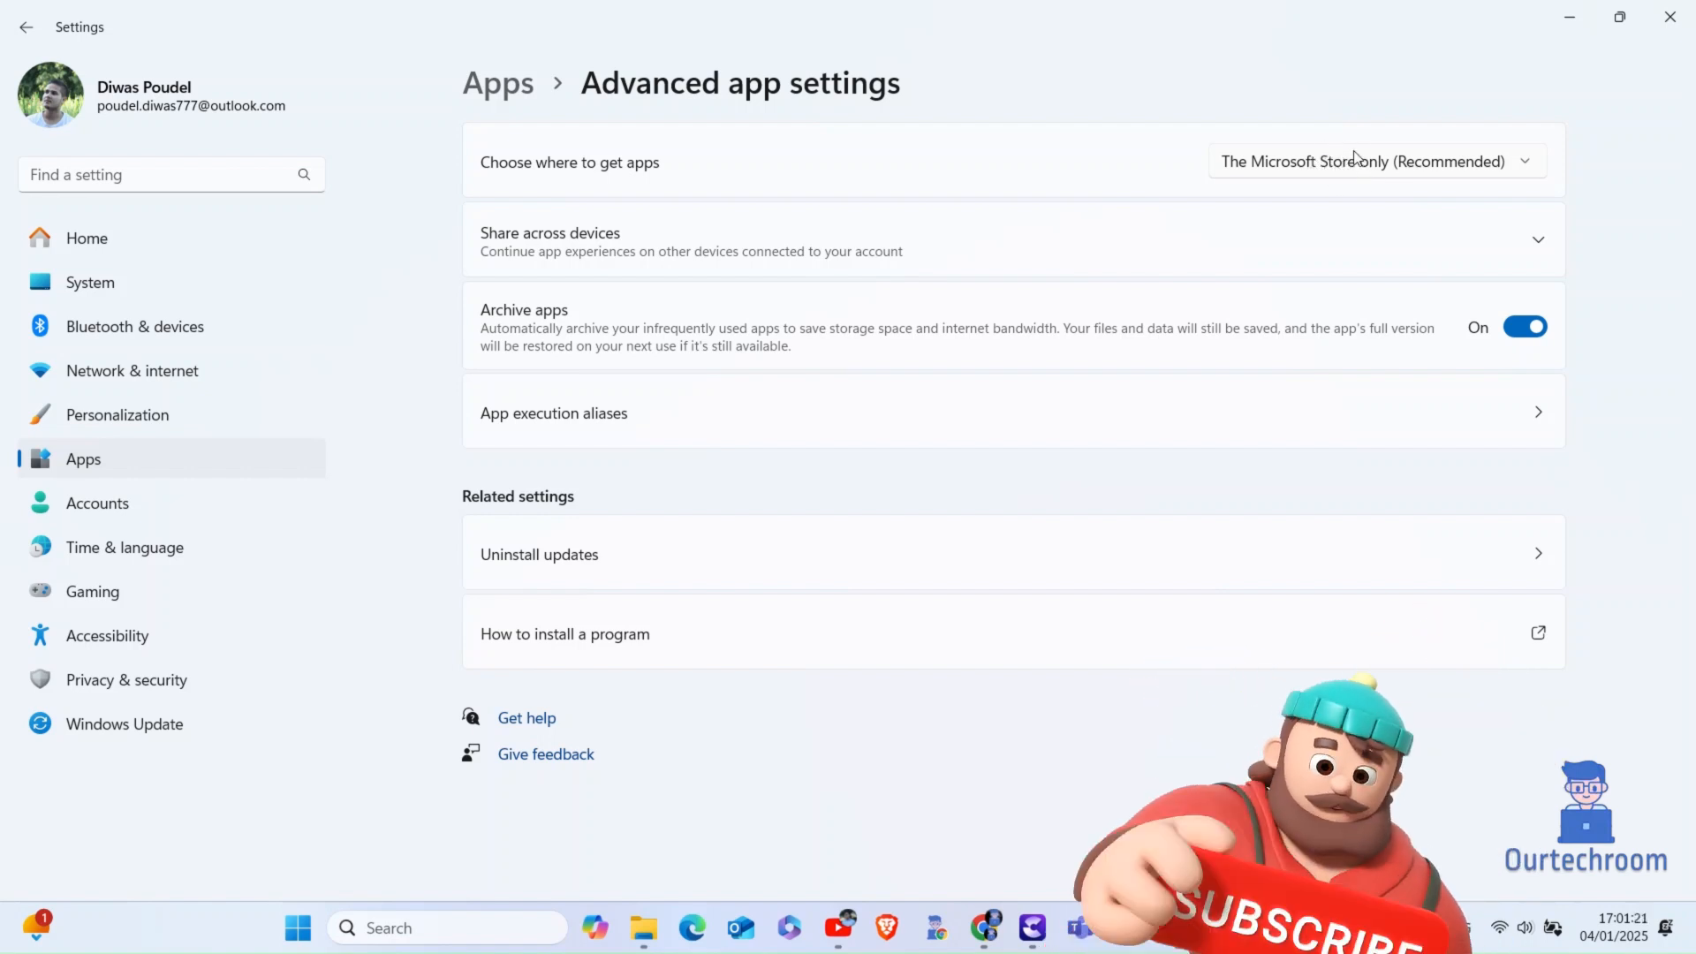
# - Set 'Choose where to get apps' to Anywhere and close Settings
pyautogui.click(1379, 160)
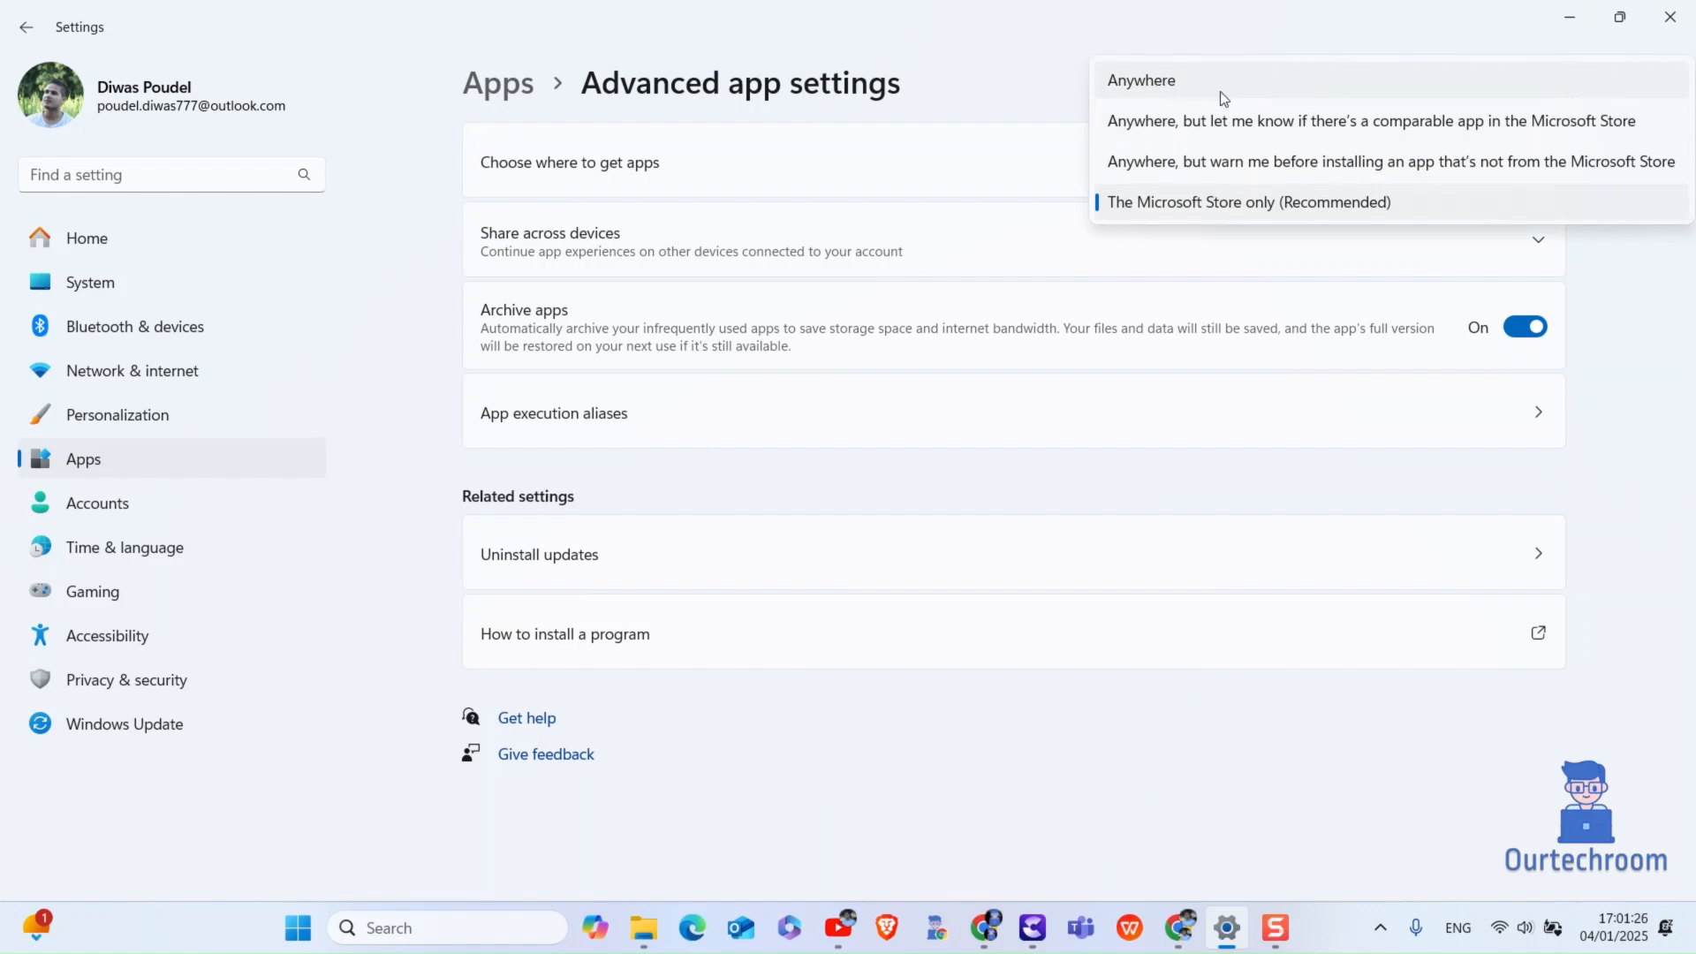
pyautogui.moveTo(1234, 133)
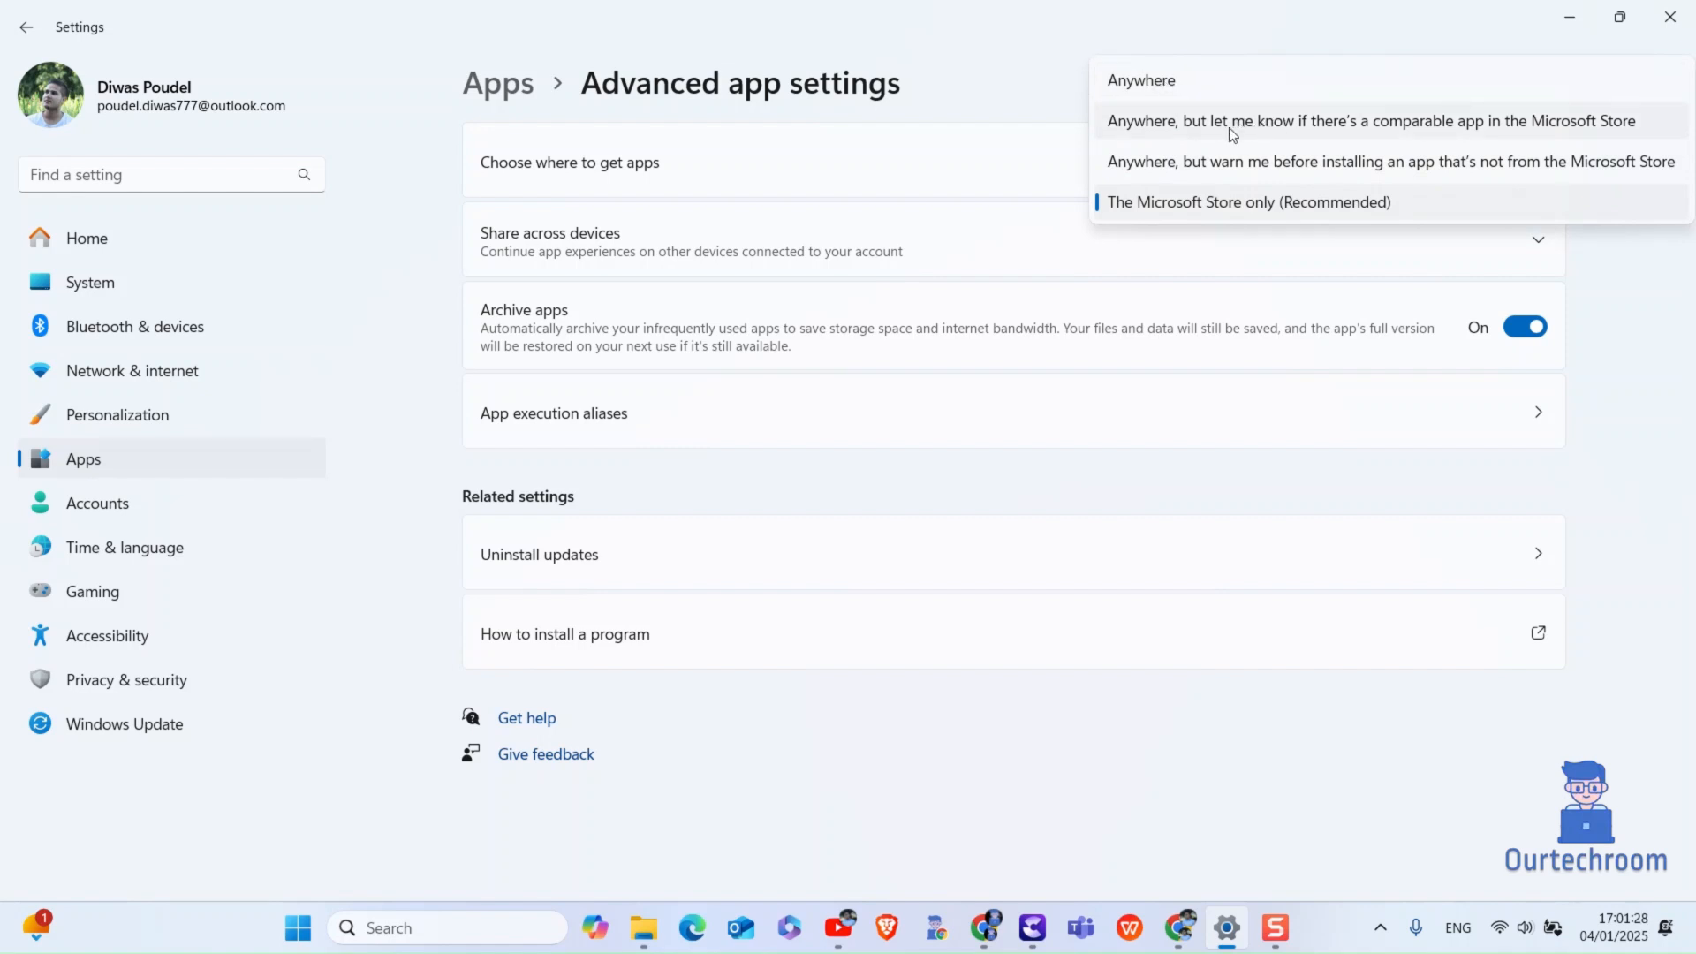
pyautogui.moveTo(1254, 130)
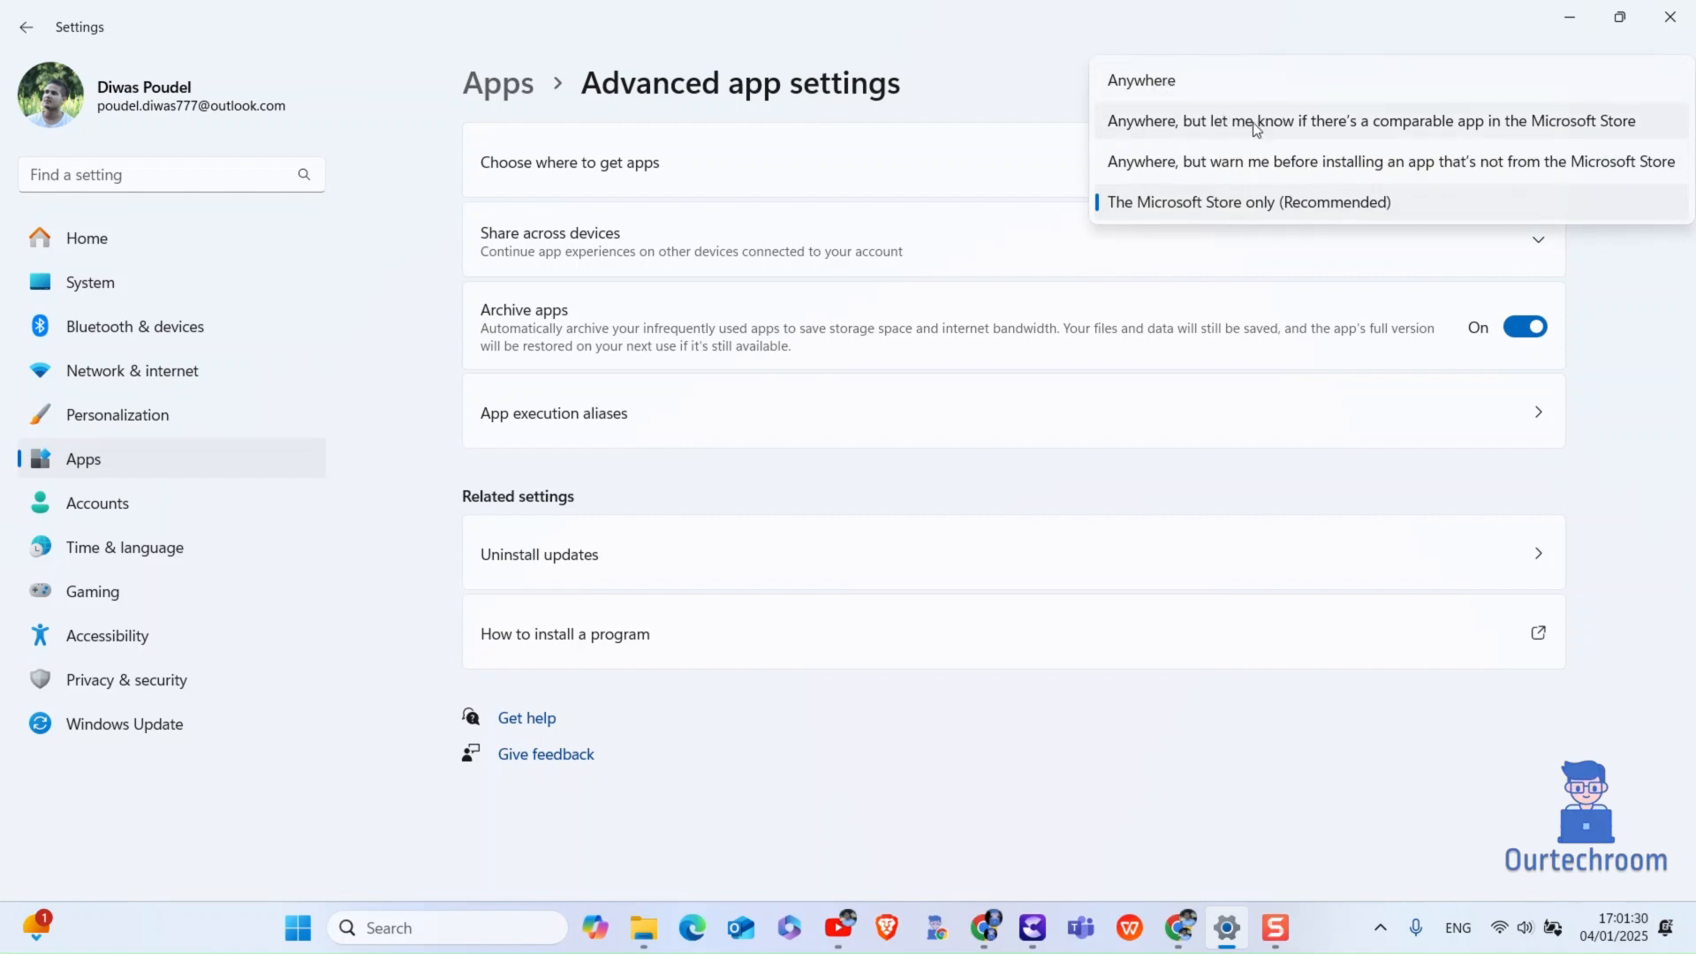
pyautogui.moveTo(1252, 168)
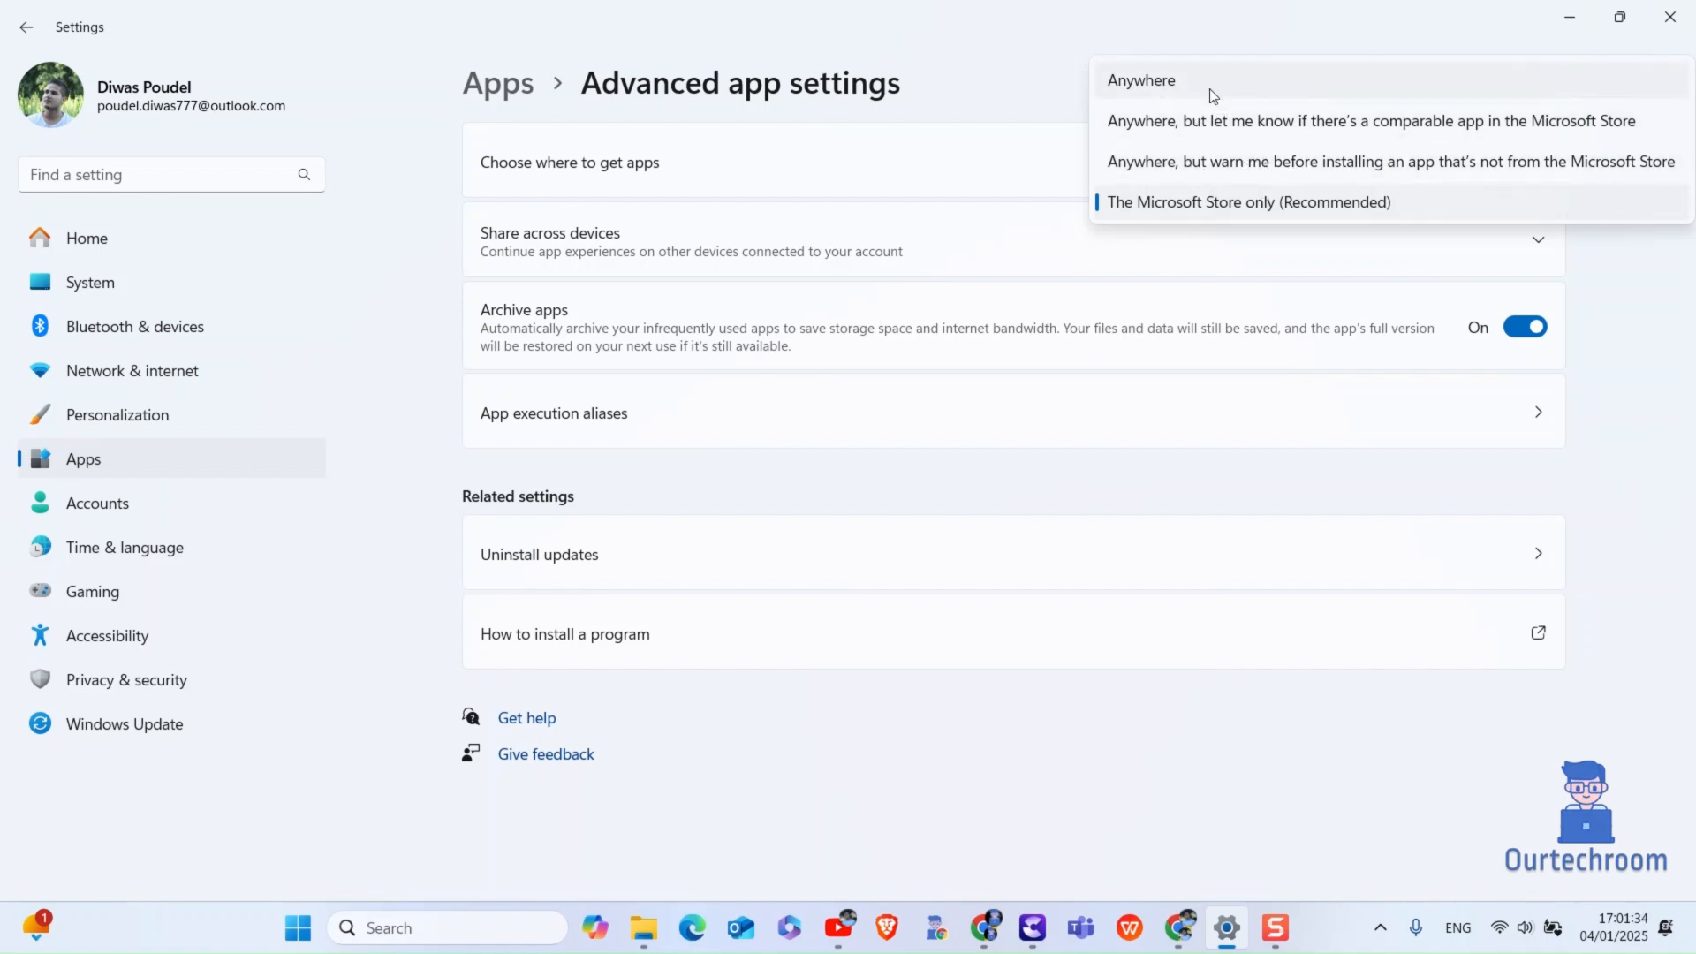
pyautogui.click(1142, 80)
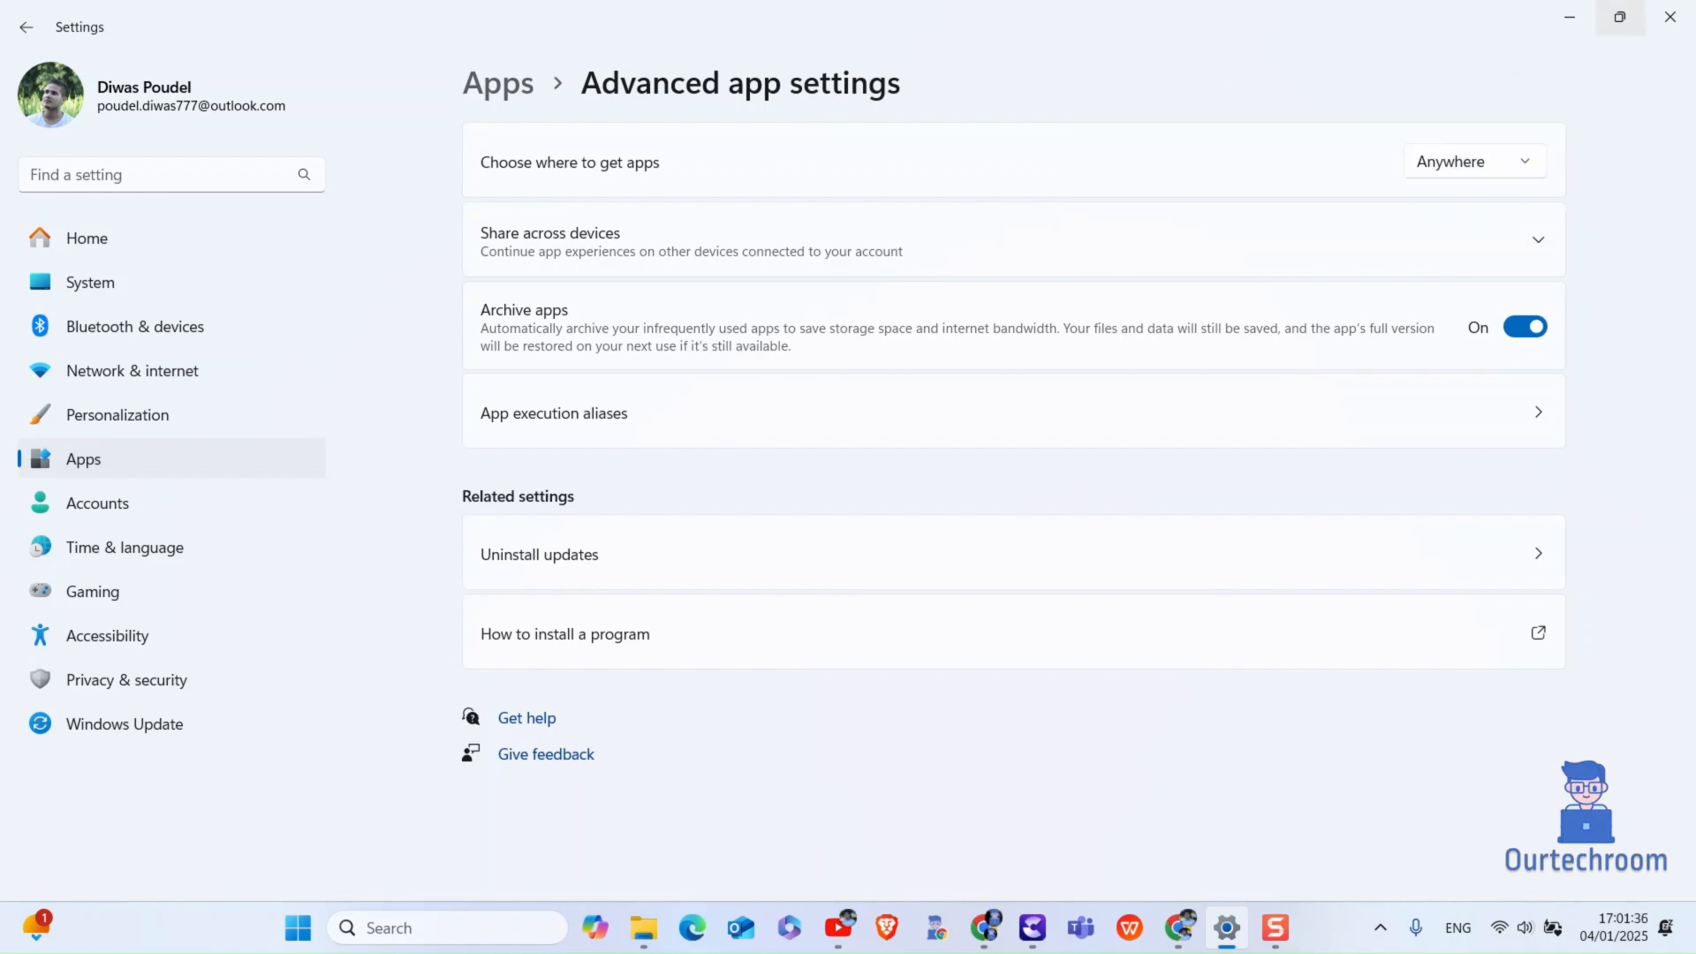
pyautogui.click(692, 928)
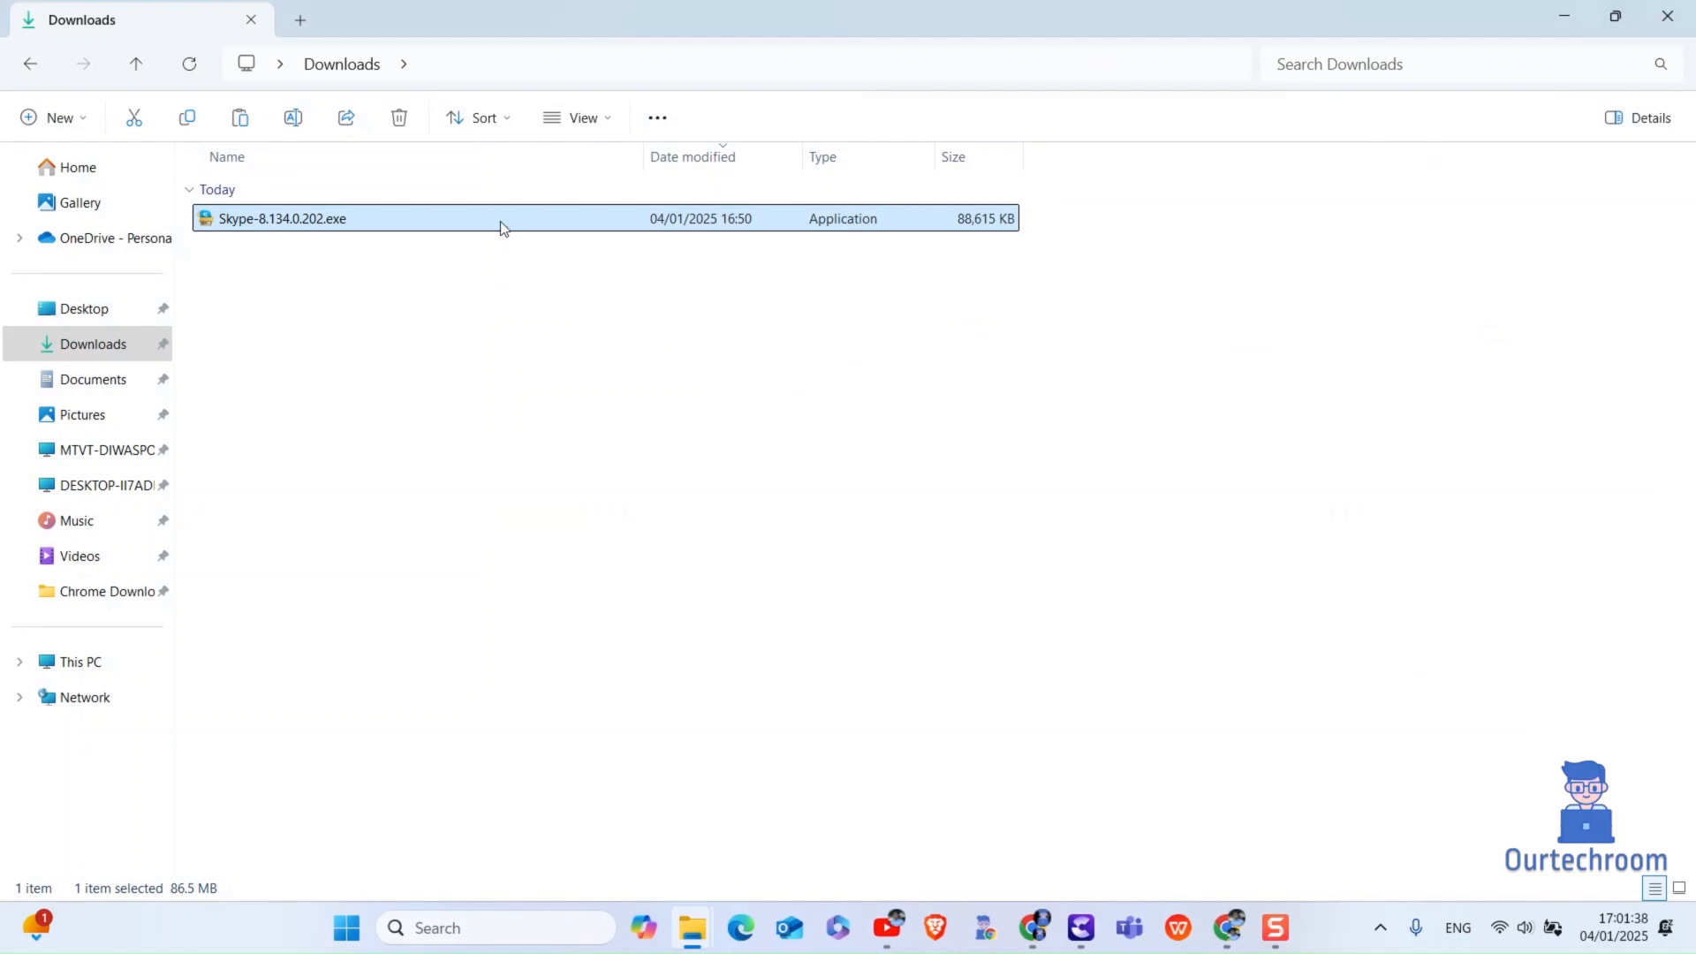
# - Relaunch Skype-8.134.0.202.exe and start the installation with Install
pyautogui.doubleClick(283, 218)
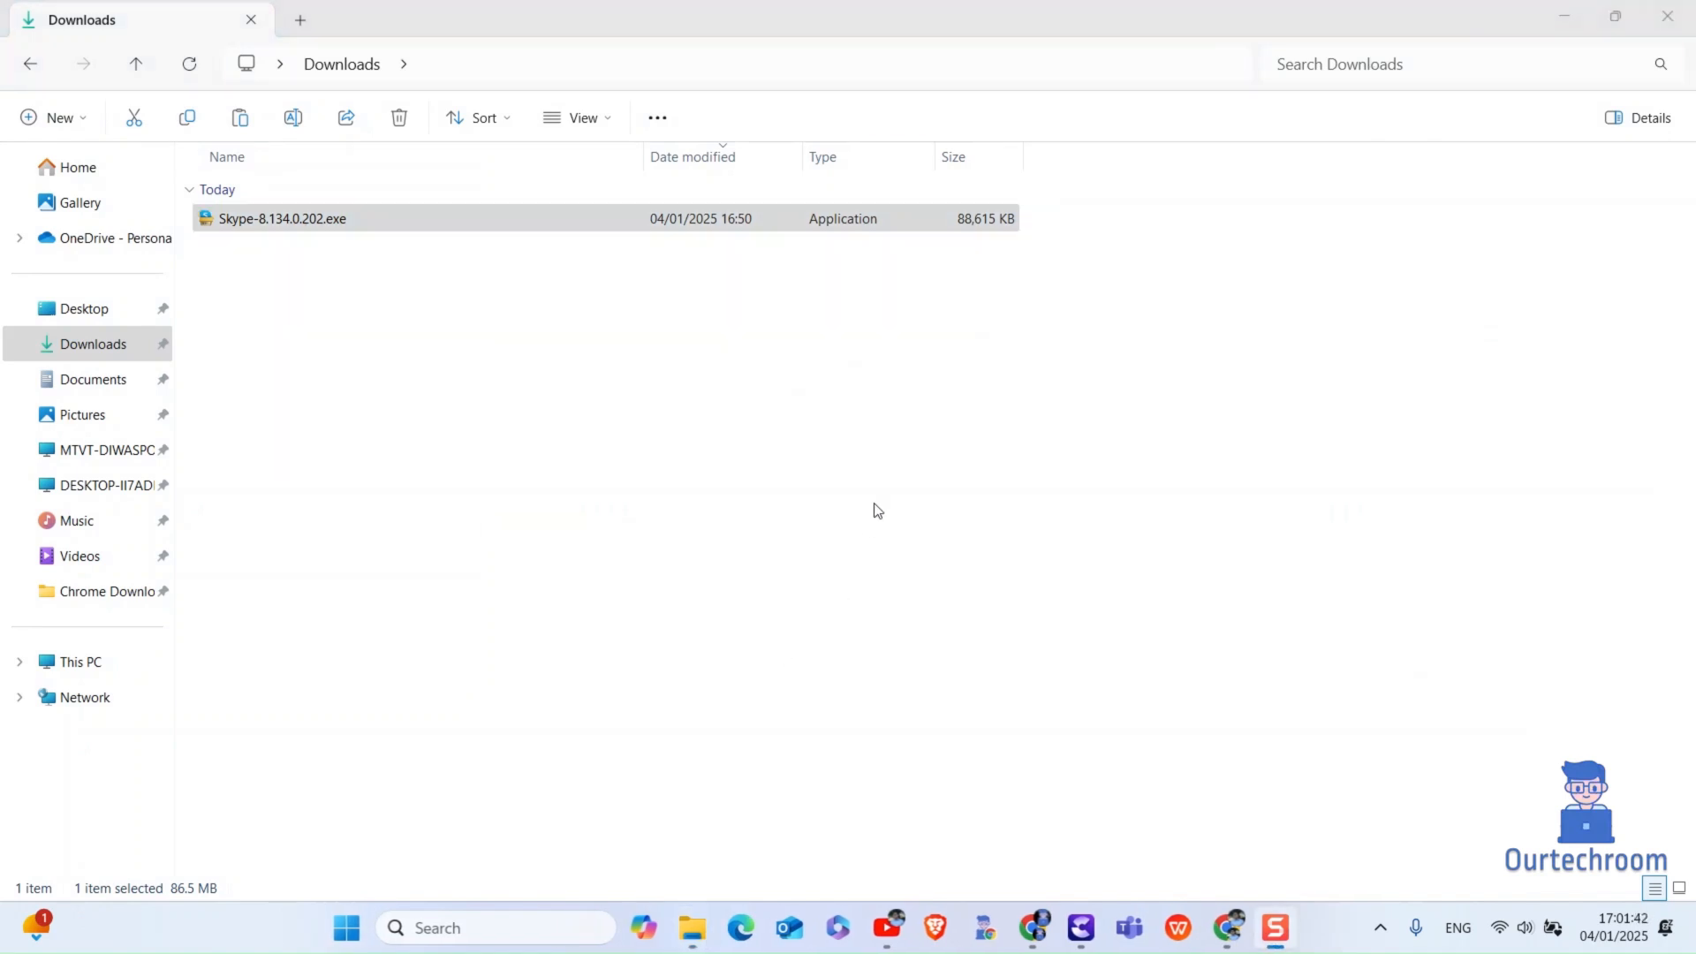
pyautogui.doubleClick(281, 218)
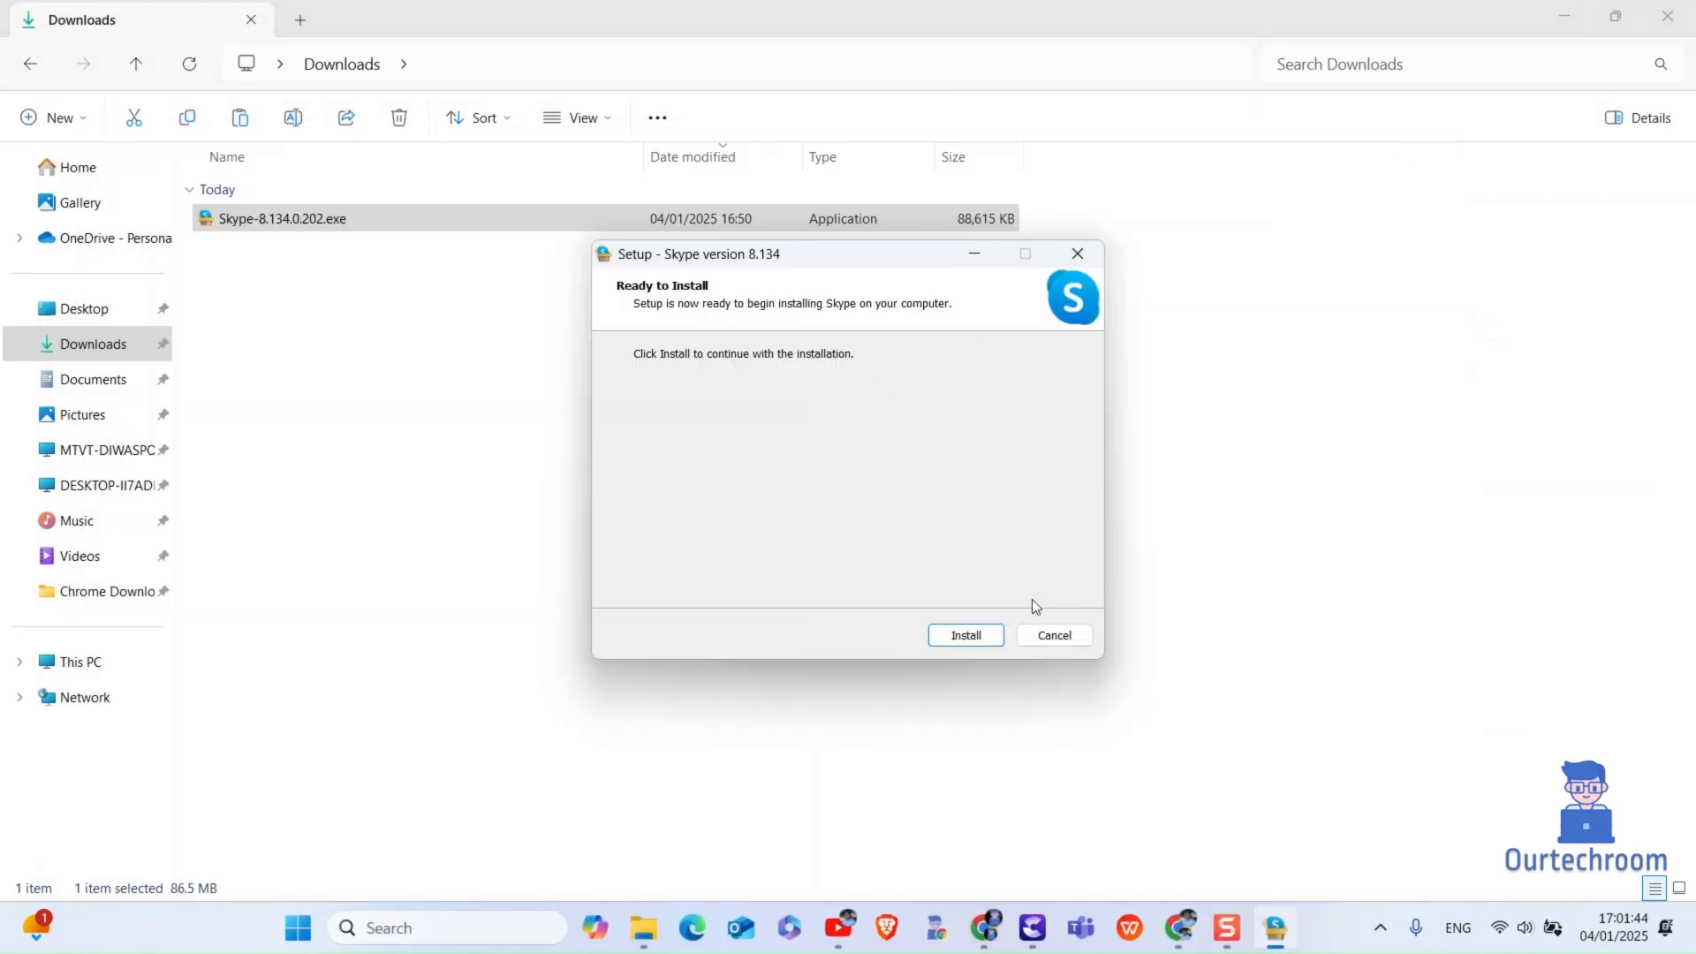
pyautogui.click(966, 635)
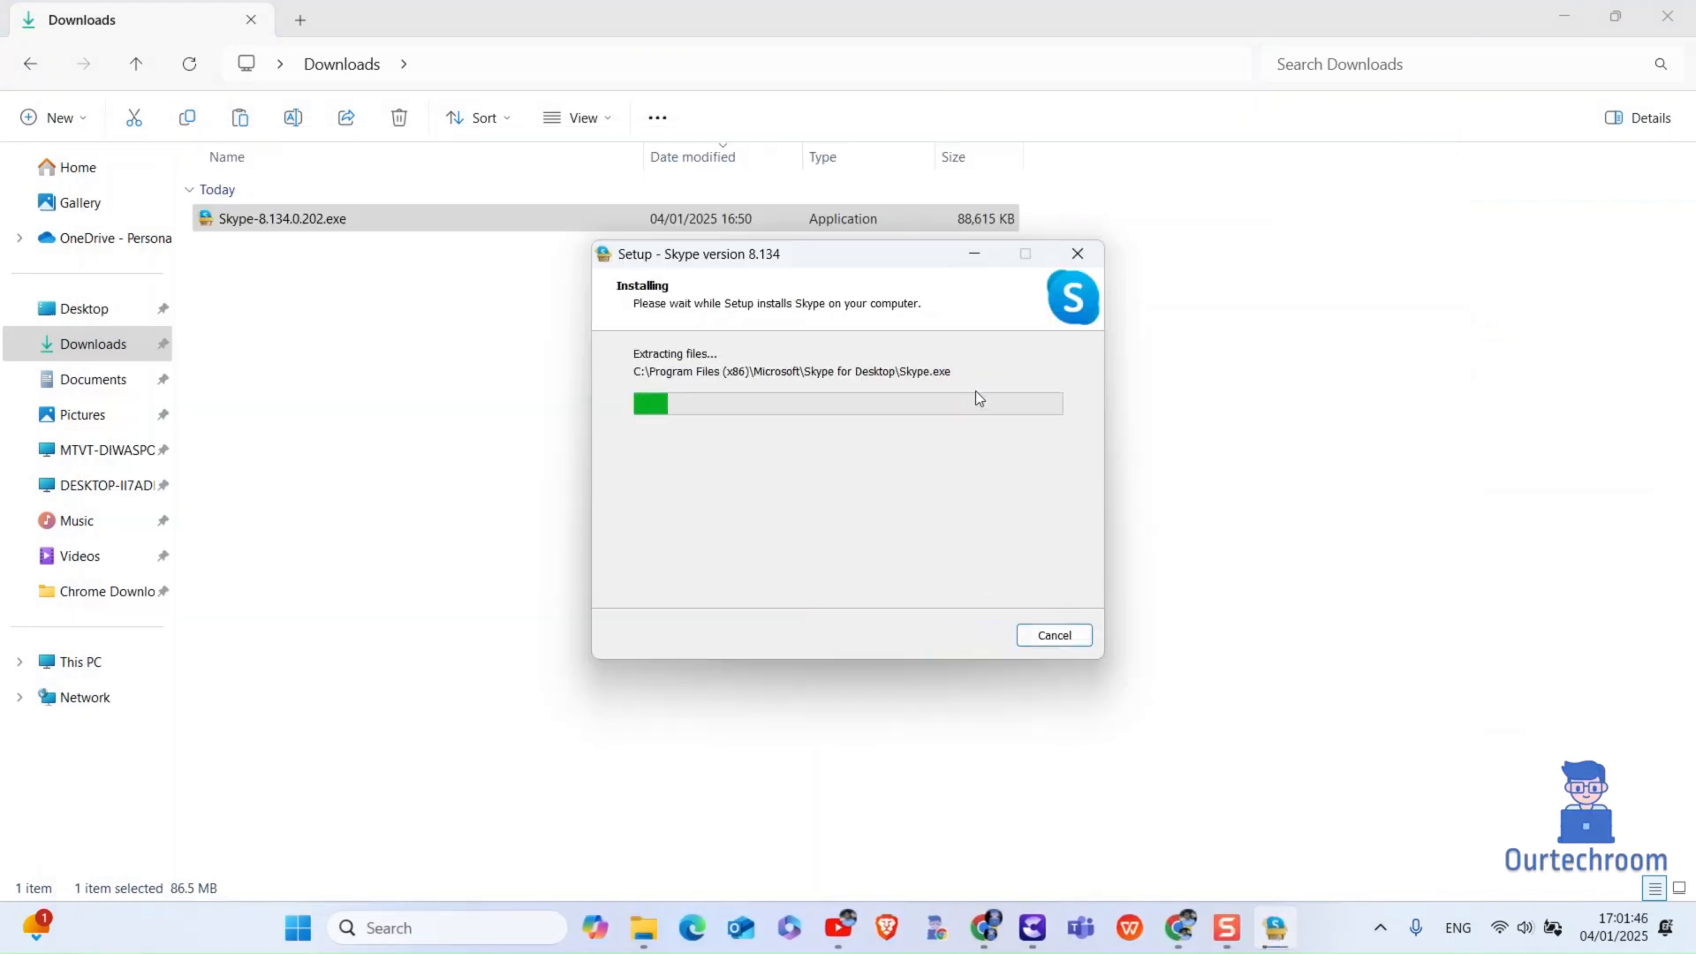